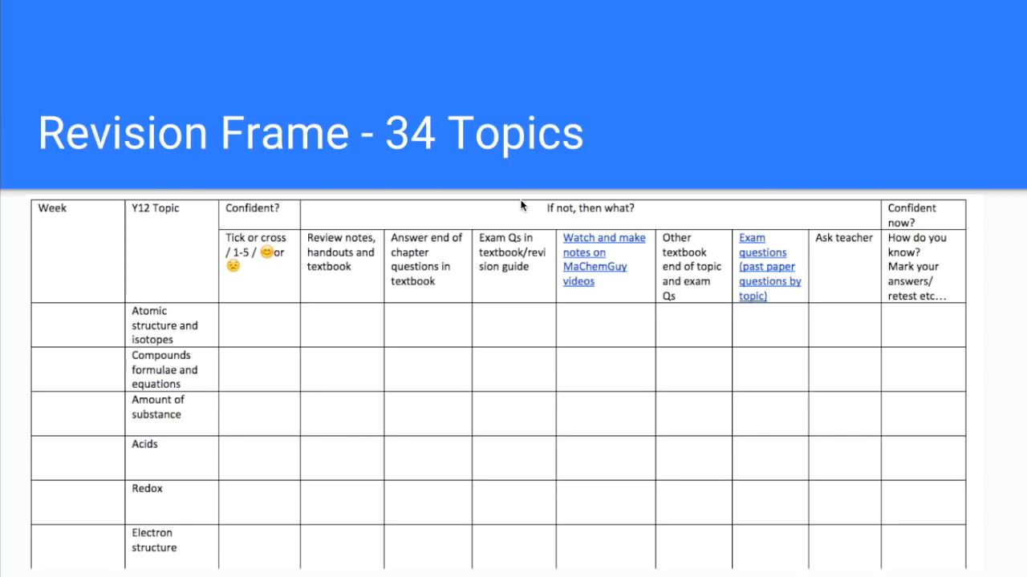
{"action": "mouse_move", "coordinate": [361, 267]}
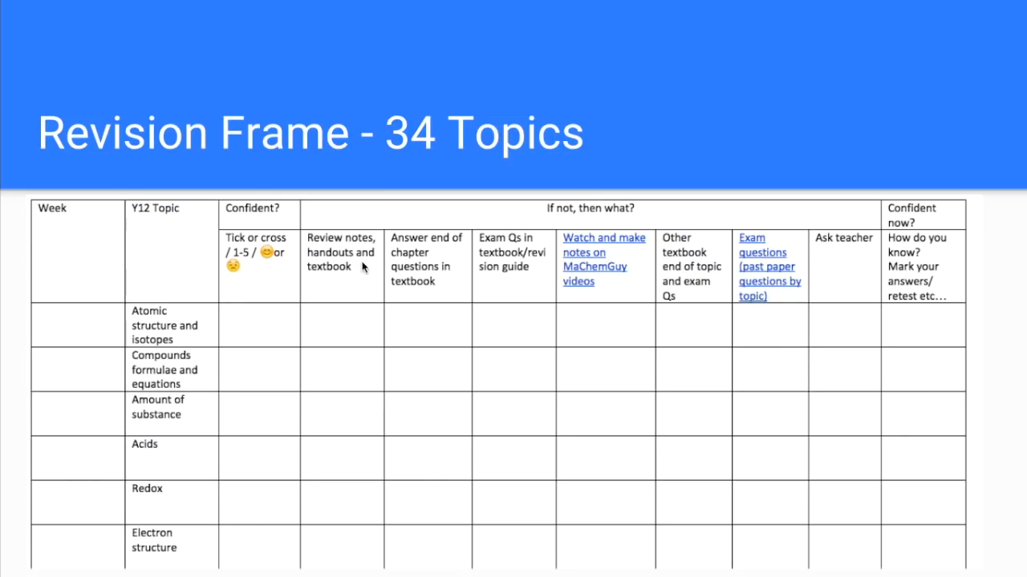
{"action": "mouse_move", "coordinate": [353, 268]}
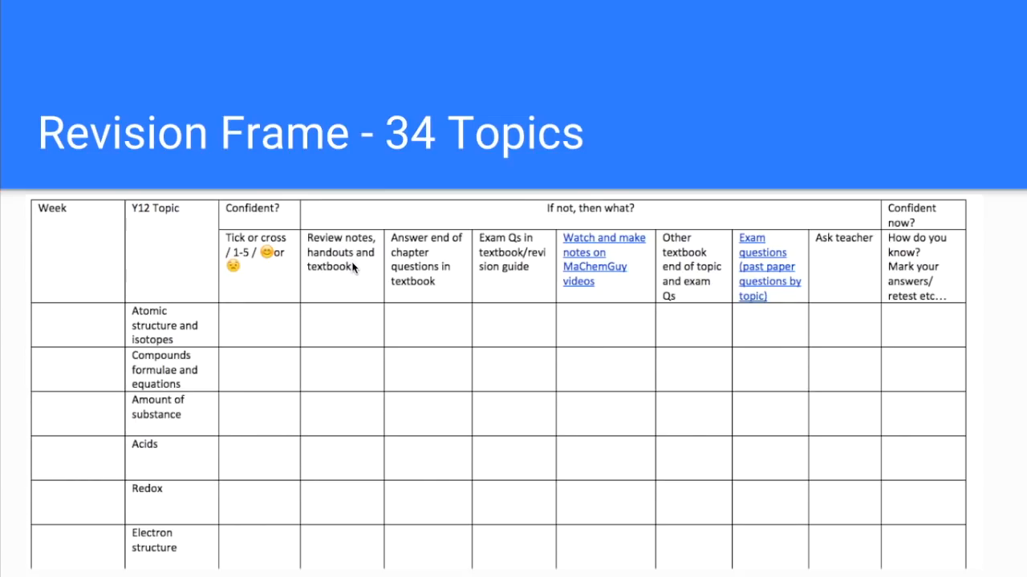
{"action": "mouse_move", "coordinate": [379, 283]}
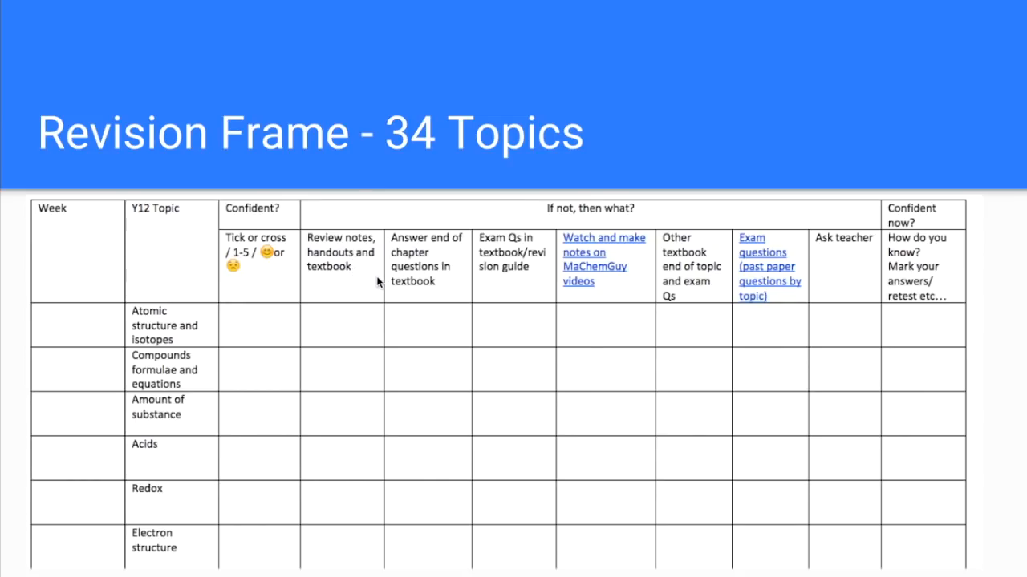
{"action": "mouse_move", "coordinate": [430, 279]}
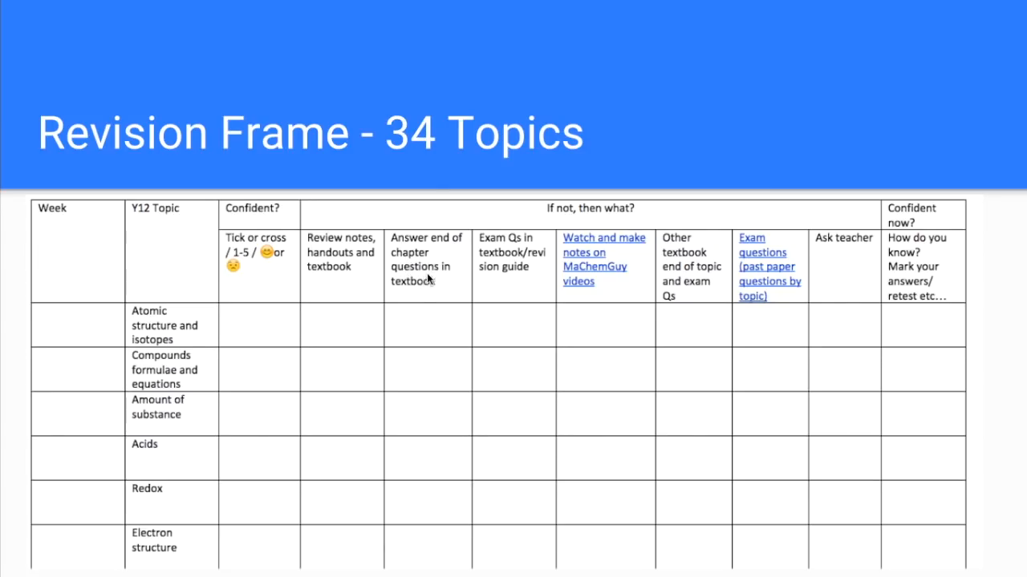
{"action": "mouse_move", "coordinate": [443, 282]}
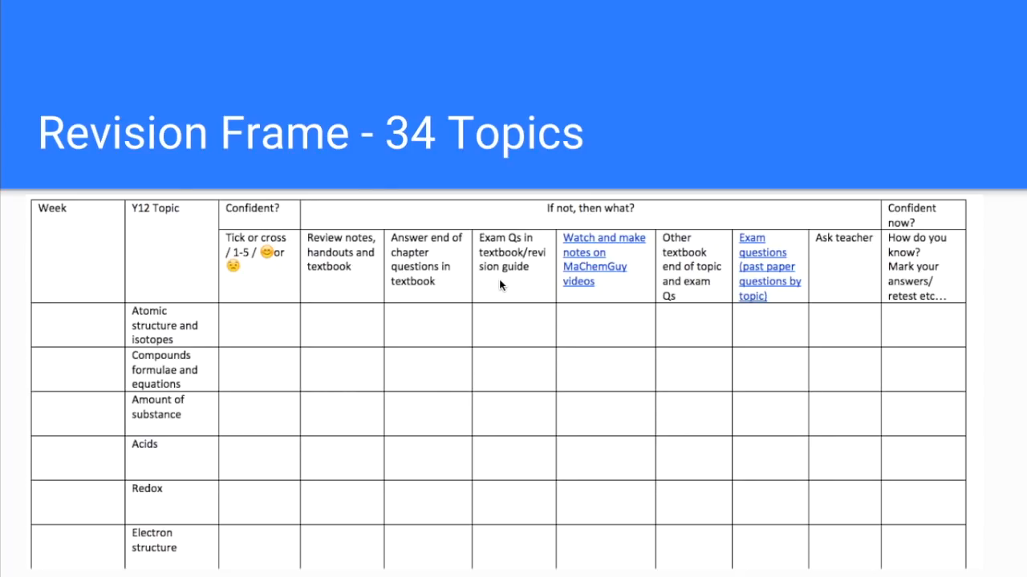
{"action": "mouse_move", "coordinate": [503, 285]}
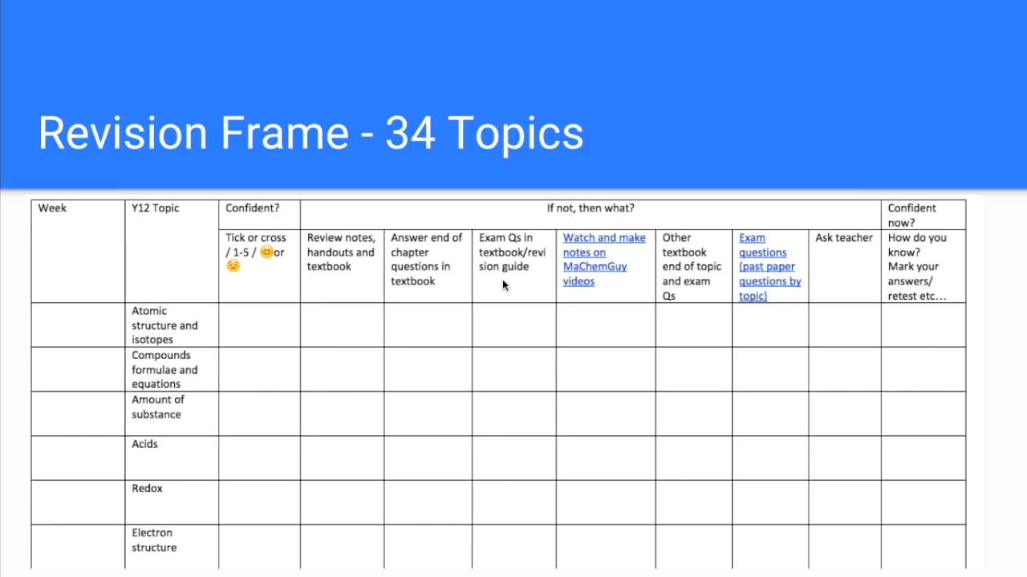
{"action": "mouse_move", "coordinate": [605, 287]}
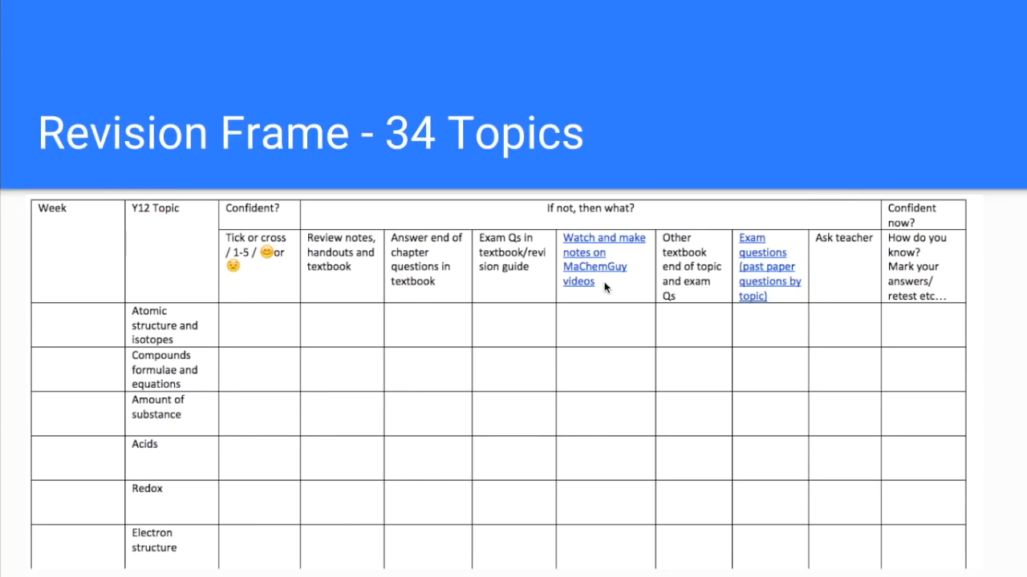
{"action": "mouse_move", "coordinate": [690, 294]}
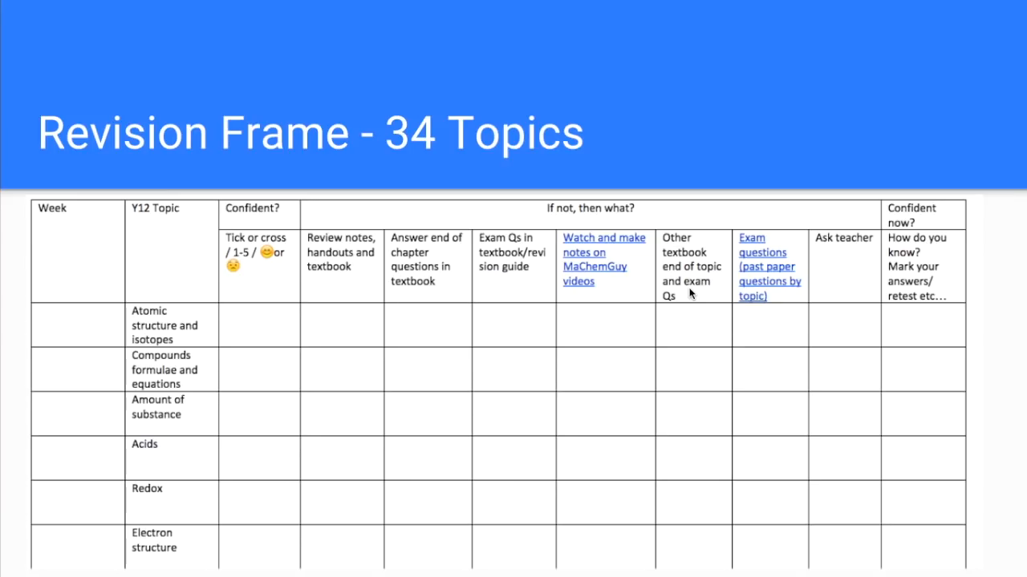
{"action": "mouse_move", "coordinate": [692, 295]}
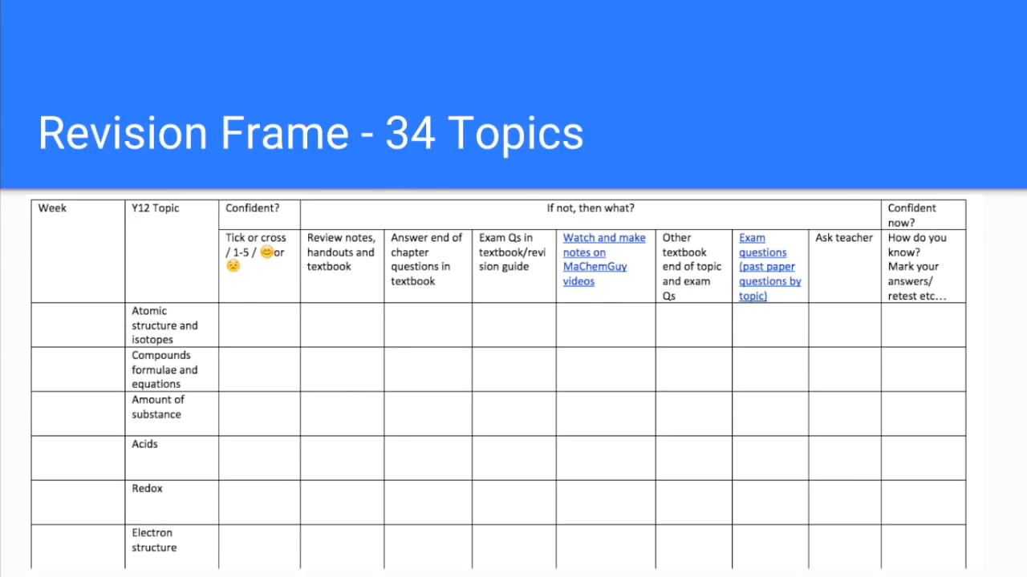
{"action": "mouse_move", "coordinate": [725, 296]}
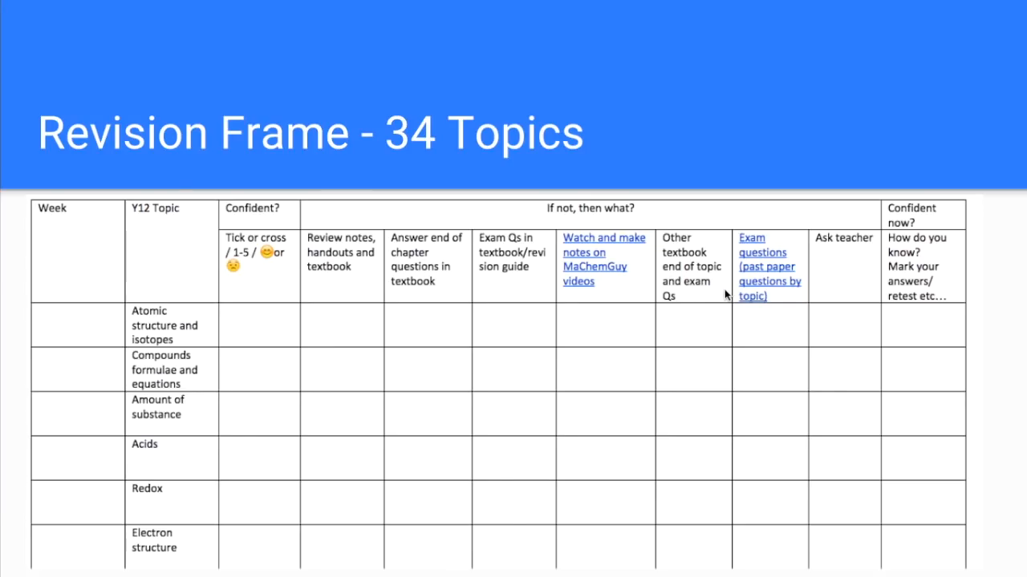
{"action": "mouse_move", "coordinate": [773, 294]}
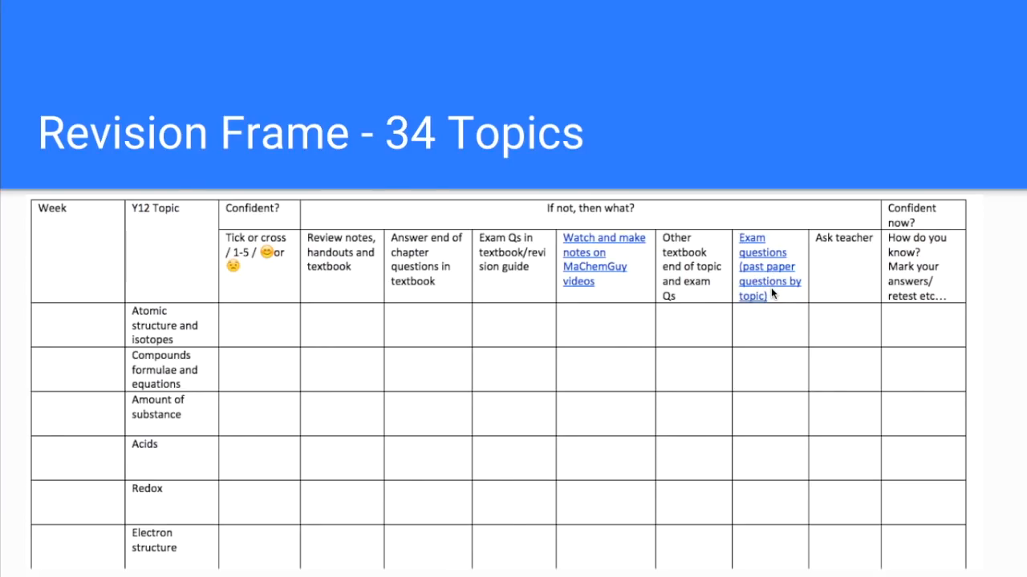
{"action": "mouse_move", "coordinate": [833, 287]}
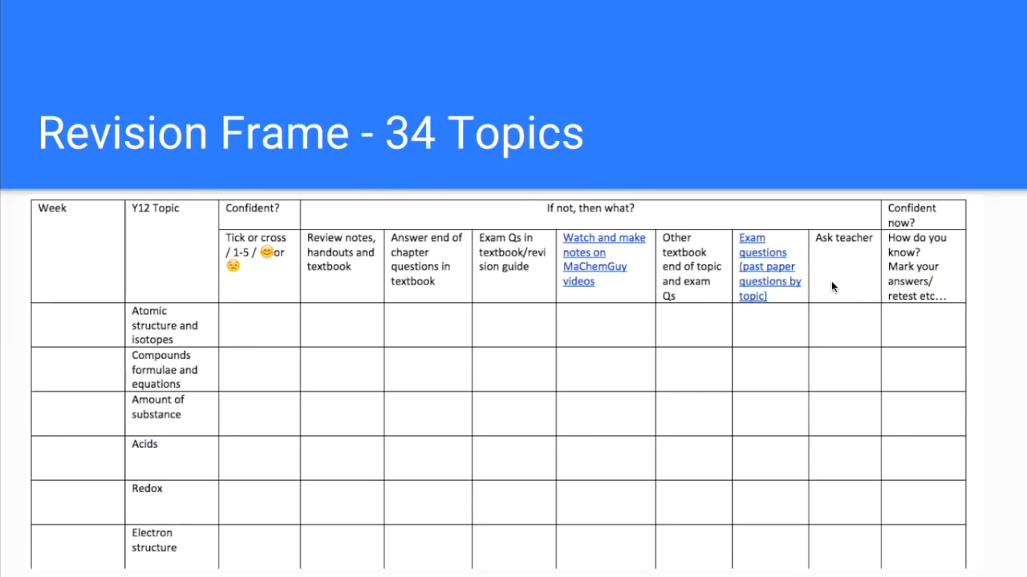
{"action": "mouse_move", "coordinate": [447, 273]}
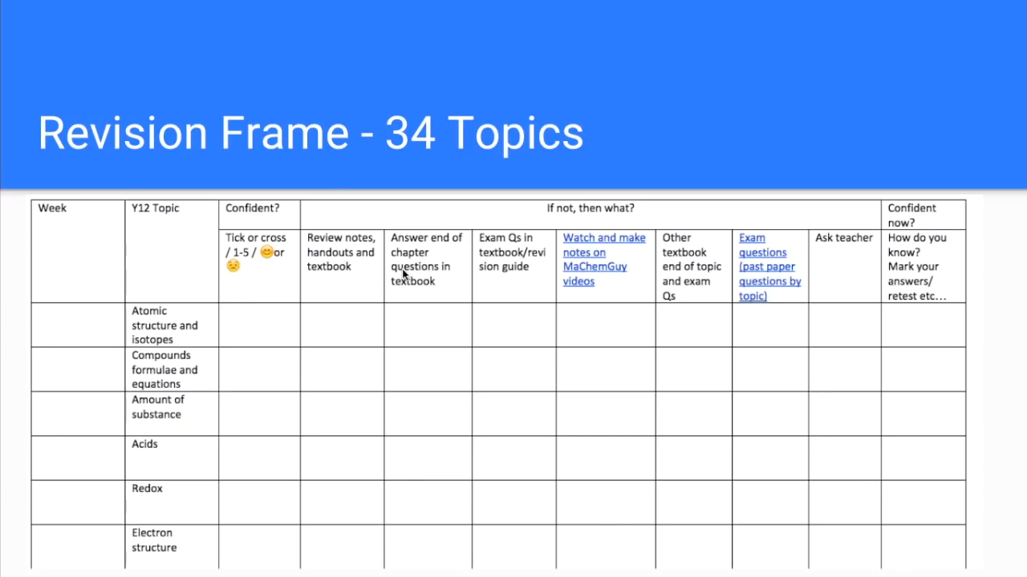
{"action": "mouse_move", "coordinate": [924, 263]}
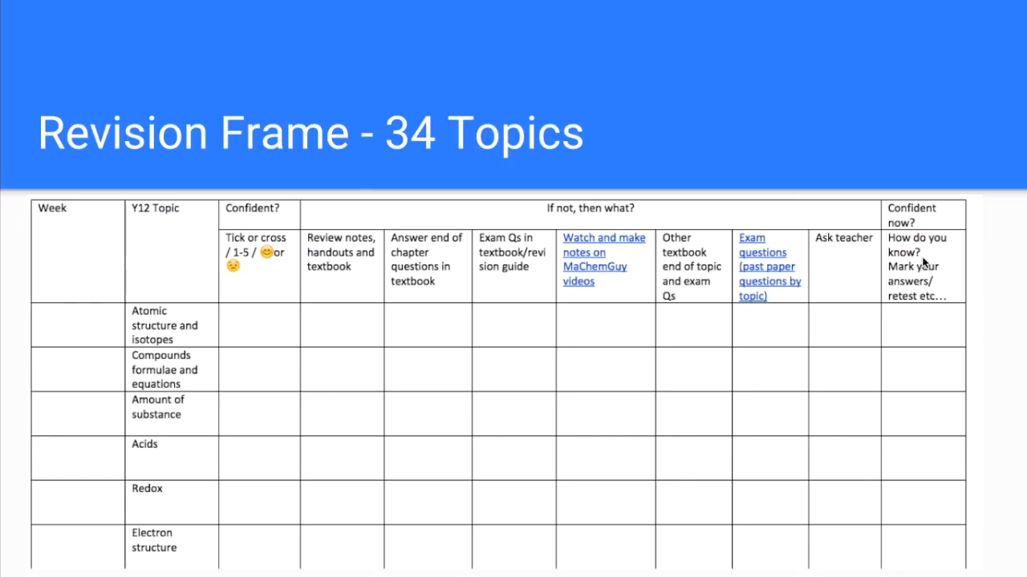